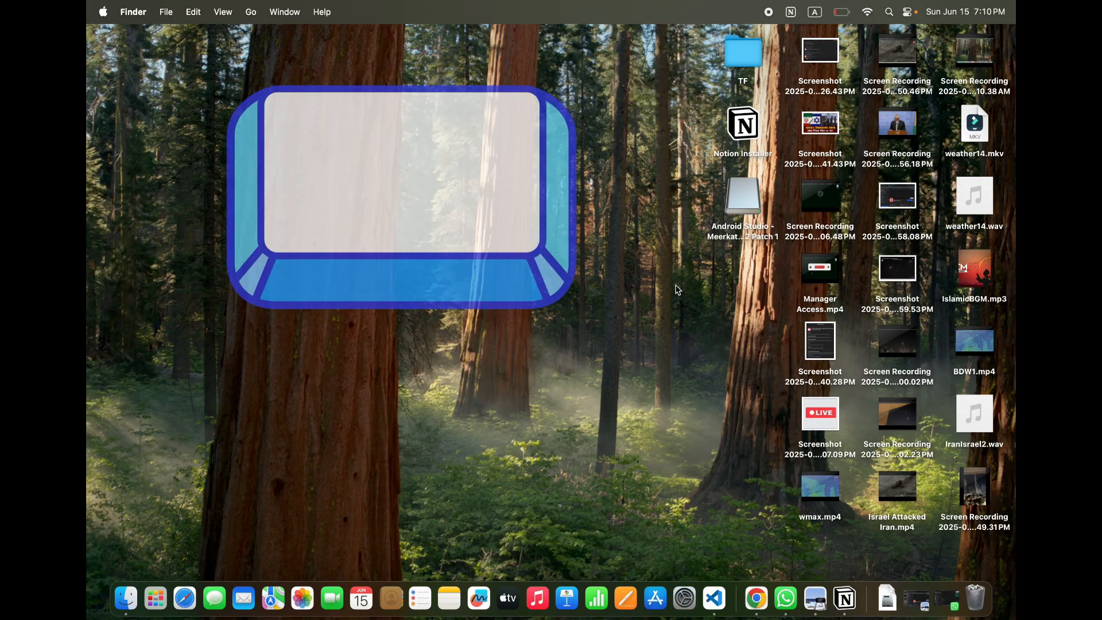
Step: Summon Spotlight search over the Finder desktop with Cmd+Space
key("cmd+space")
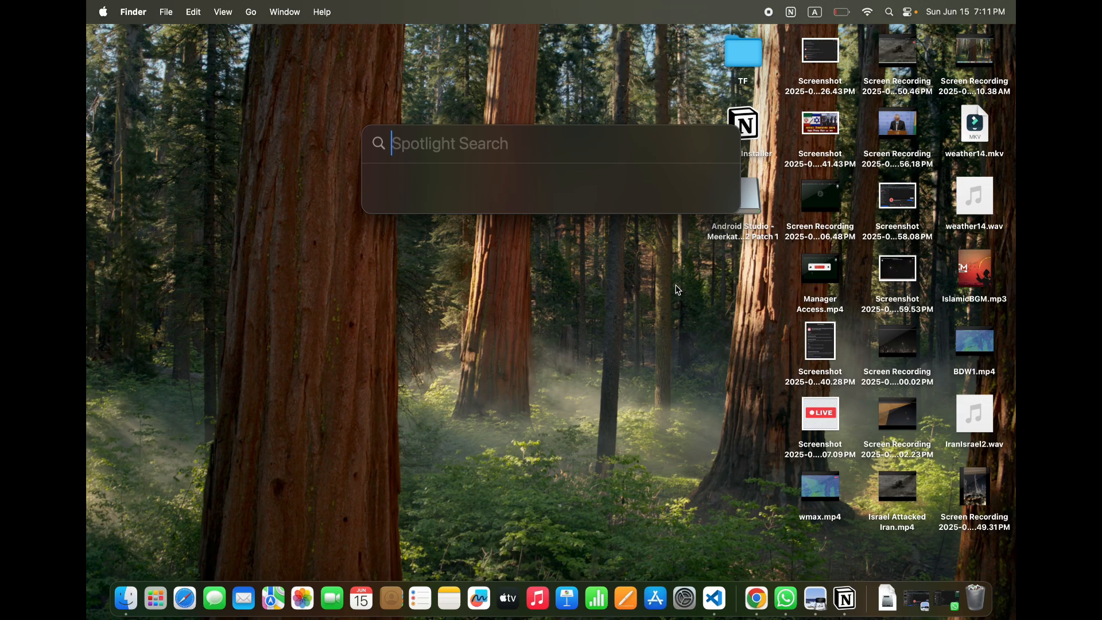
Step: Search Spotlight for "quickTime Player" to surface the app
type("quickTime Player")
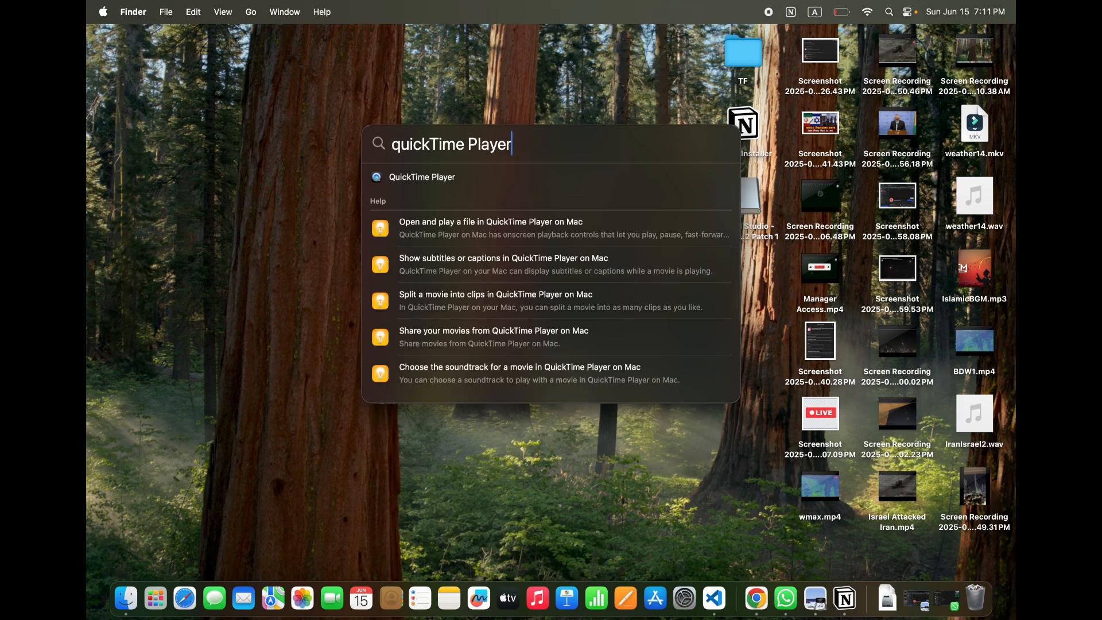
mouse_move(469, 177)
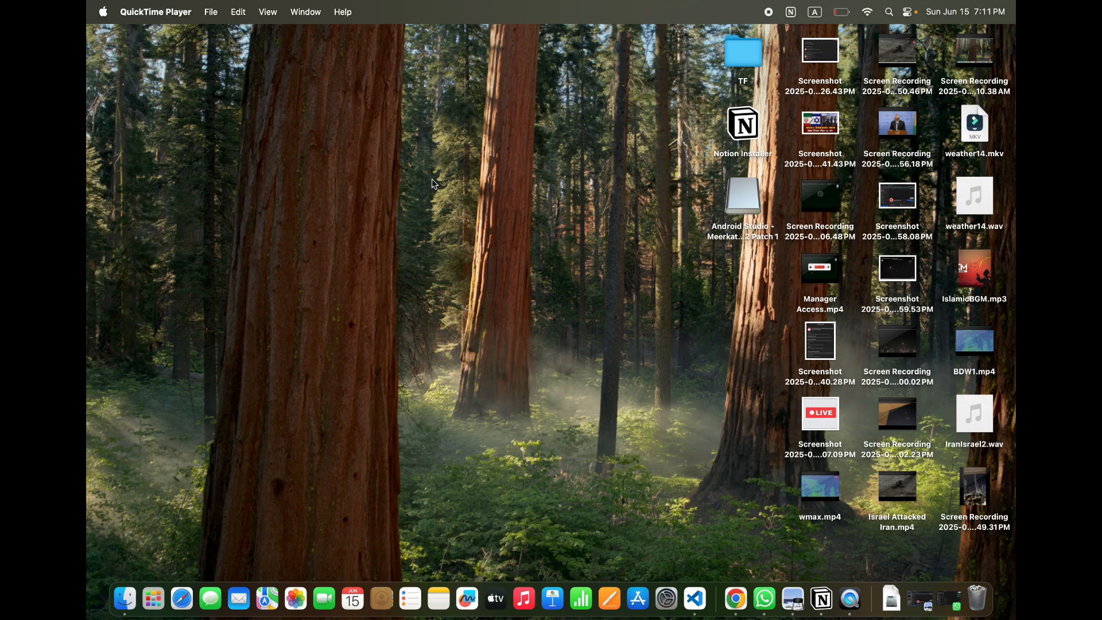
mouse_move(773, 485)
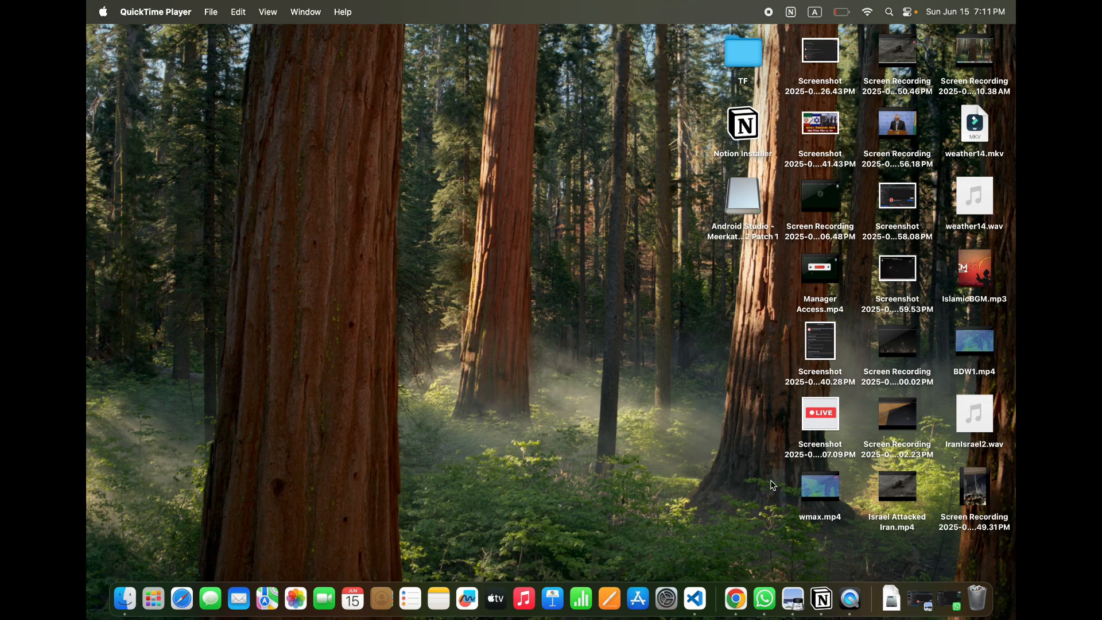
mouse_move(850, 599)
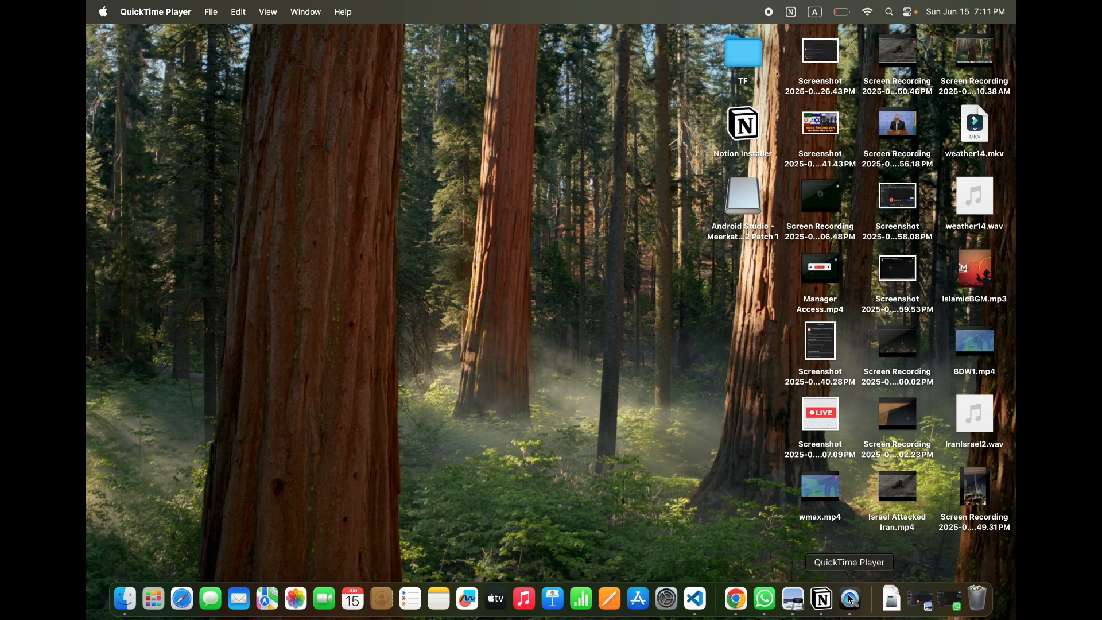
Step: Reveal QuickTime Player's Dock menu with recent files and new recording options
right_click(849, 598)
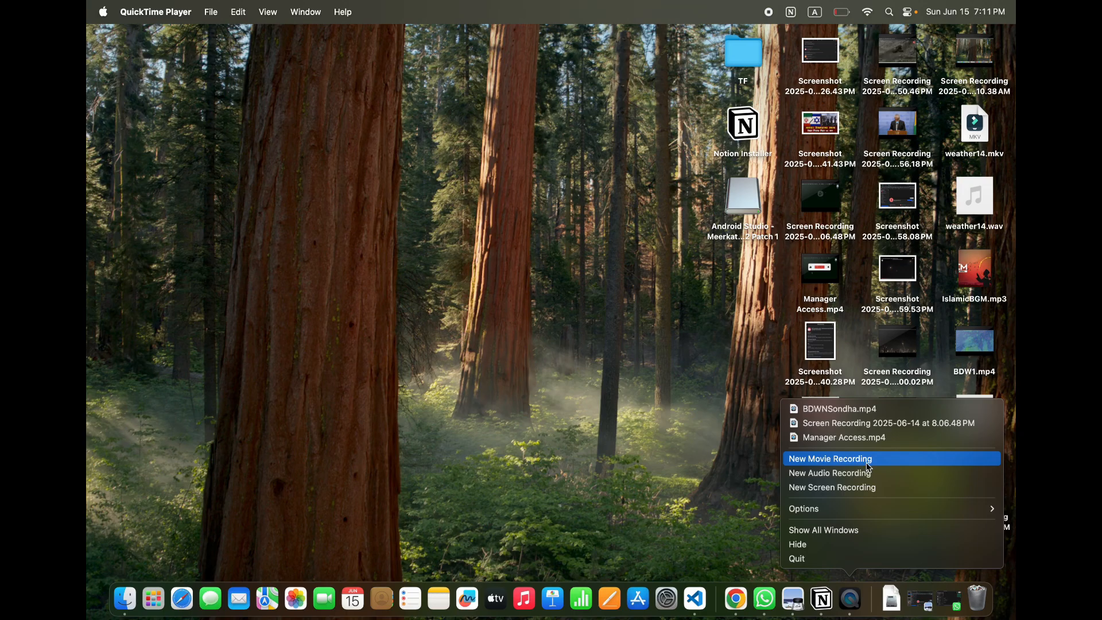
Step: Start a New Movie Recording of the webcam and display its camera, microphone and quality choices
left_click(828, 458)
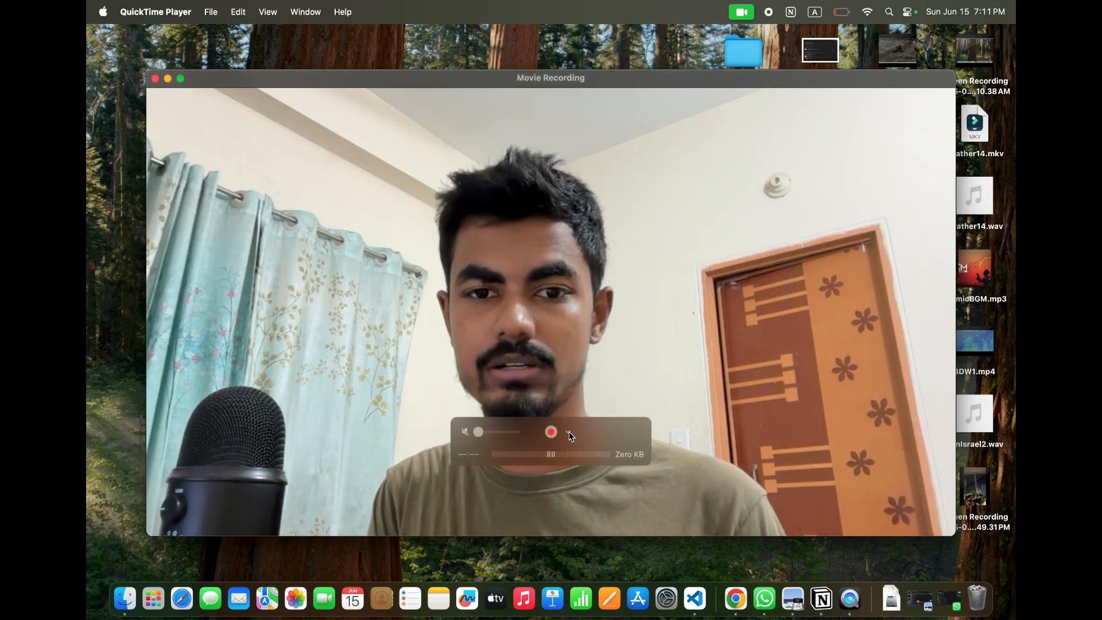
left_click(567, 432)
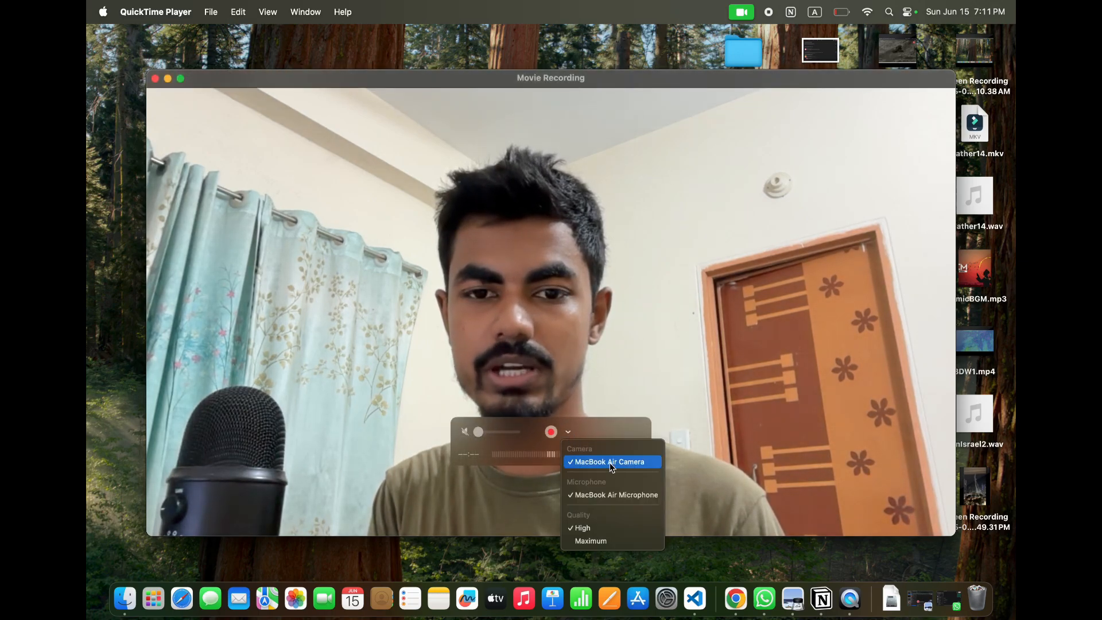